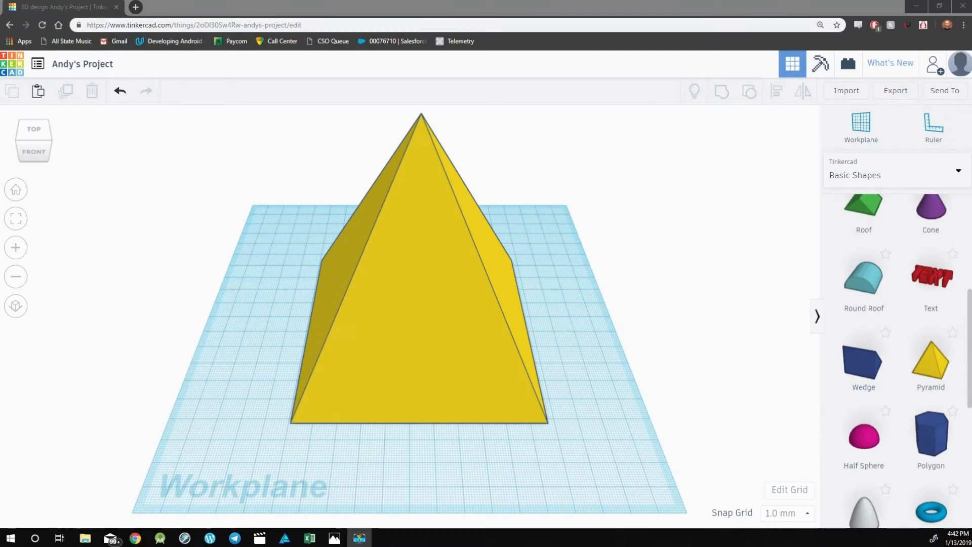
pyautogui.moveTo(778, 225)
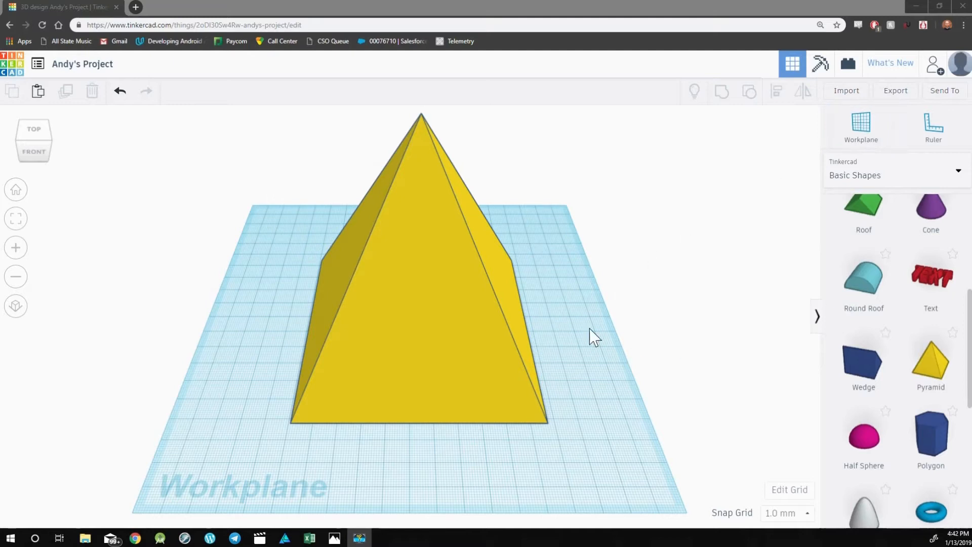
pyautogui.moveTo(383, 350)
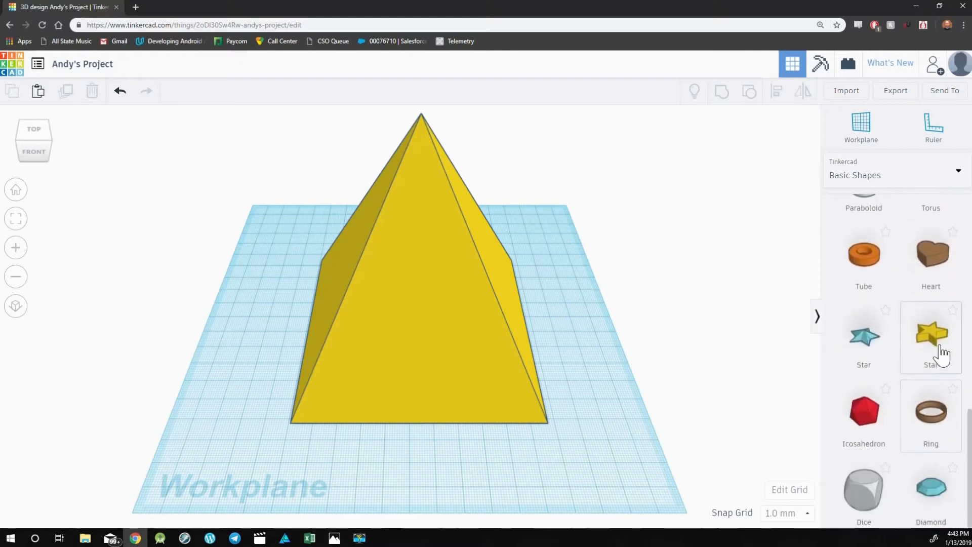
# Tilt a star about 50 degrees against the pyramid's sloped face, then view the new workplane from the front.
pyautogui.click(930, 336)
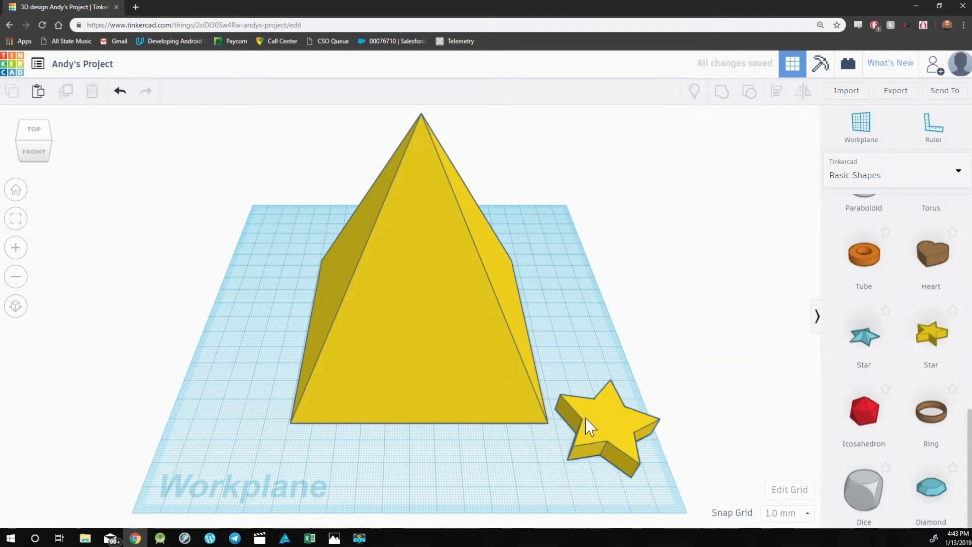
pyautogui.moveTo(607, 421); pyautogui.dragTo(424, 434)
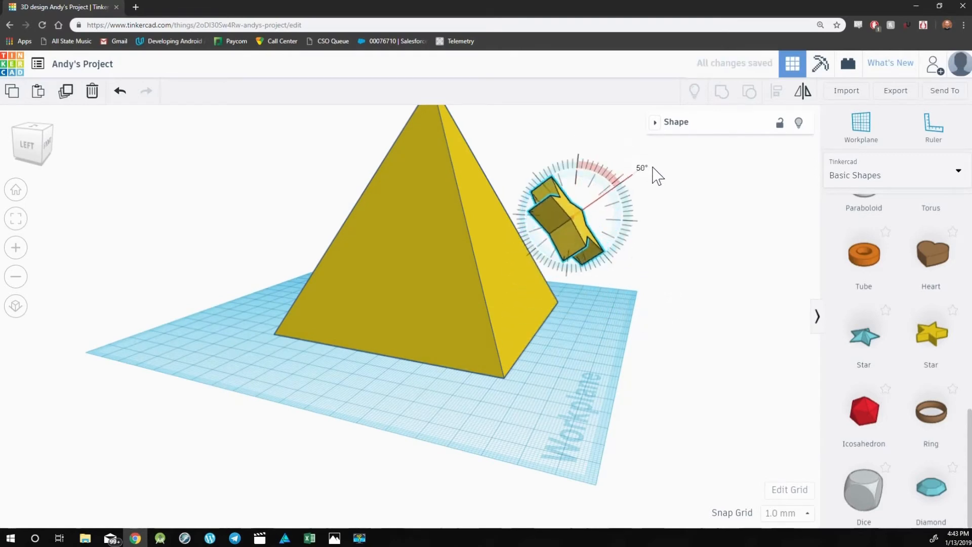
pyautogui.moveTo(564, 217); pyautogui.dragTo(509, 236)
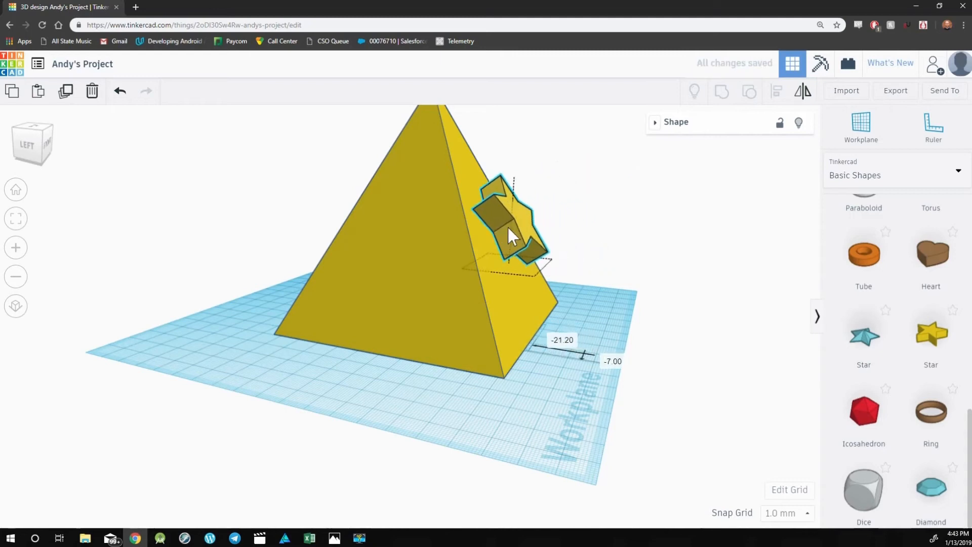
pyautogui.moveTo(508, 236); pyautogui.dragTo(496, 222)
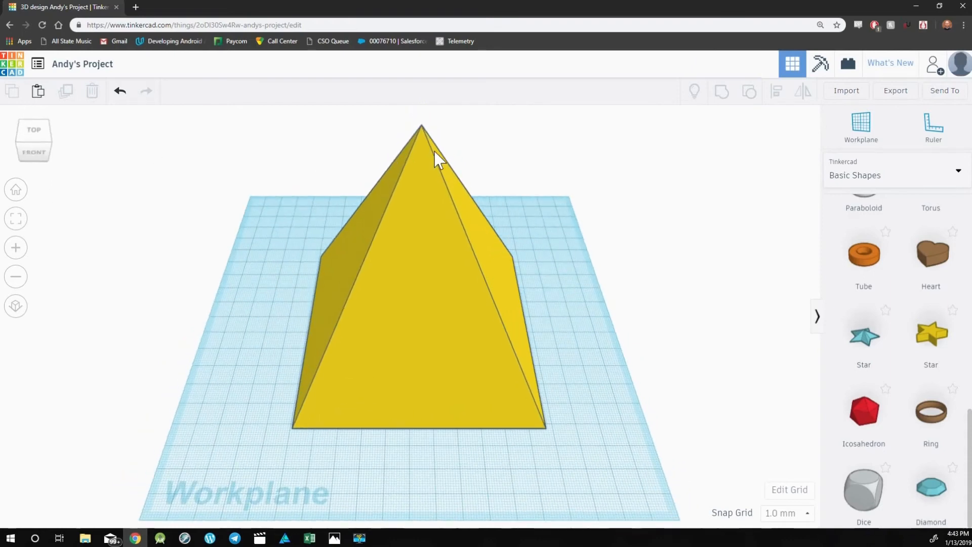
pyautogui.moveTo(860, 124)
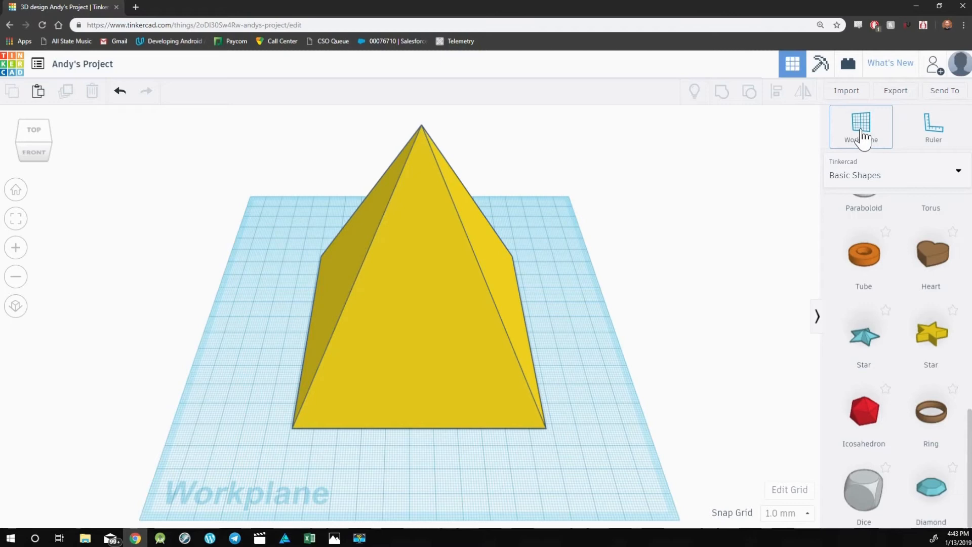
pyautogui.moveTo(753, 198)
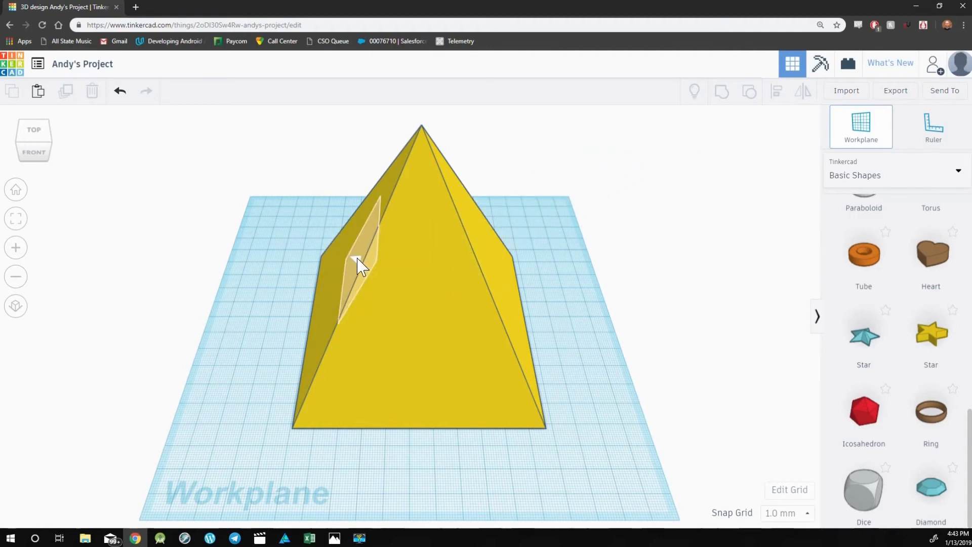
pyautogui.moveTo(502, 267)
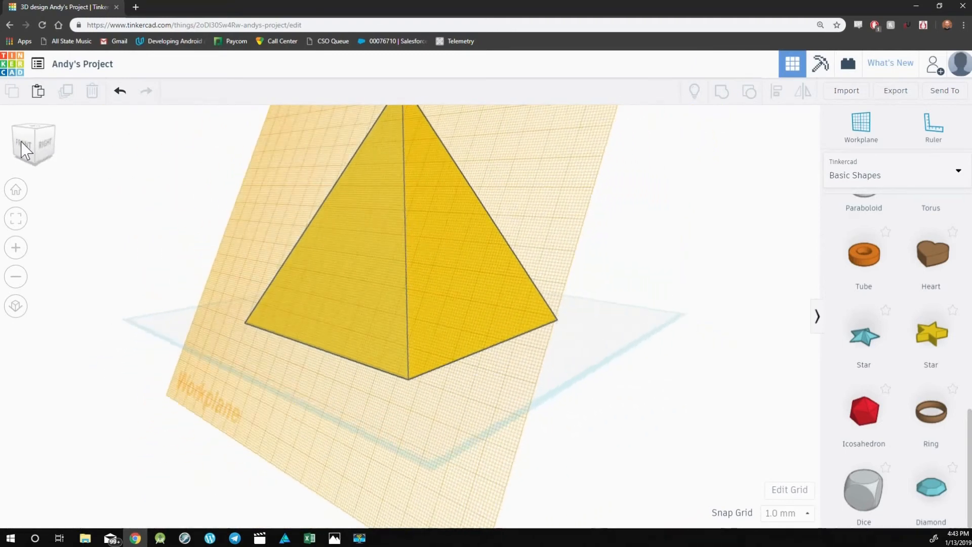
pyautogui.click(33, 143)
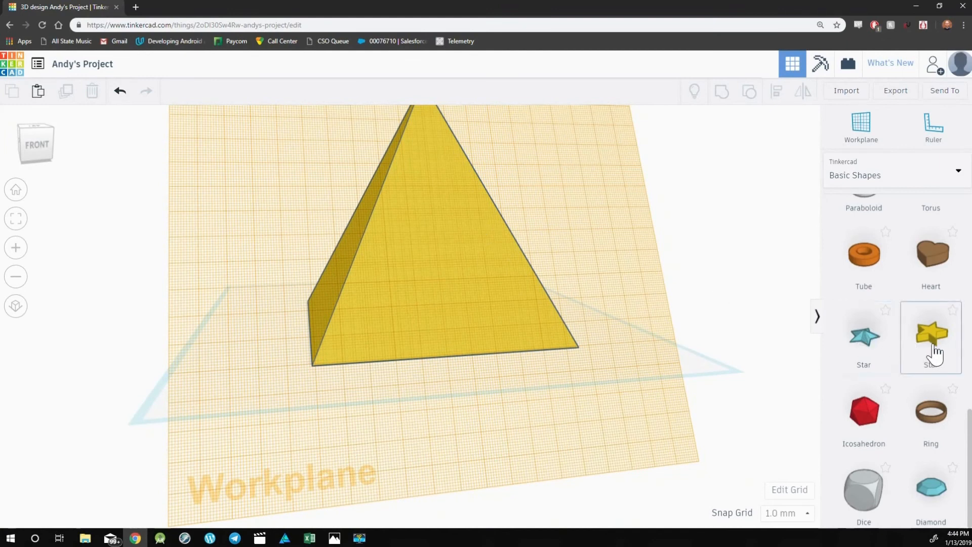
# Drop a yellow star flat onto the tilted face and check its placement from an angled view.
pyautogui.click(930, 335)
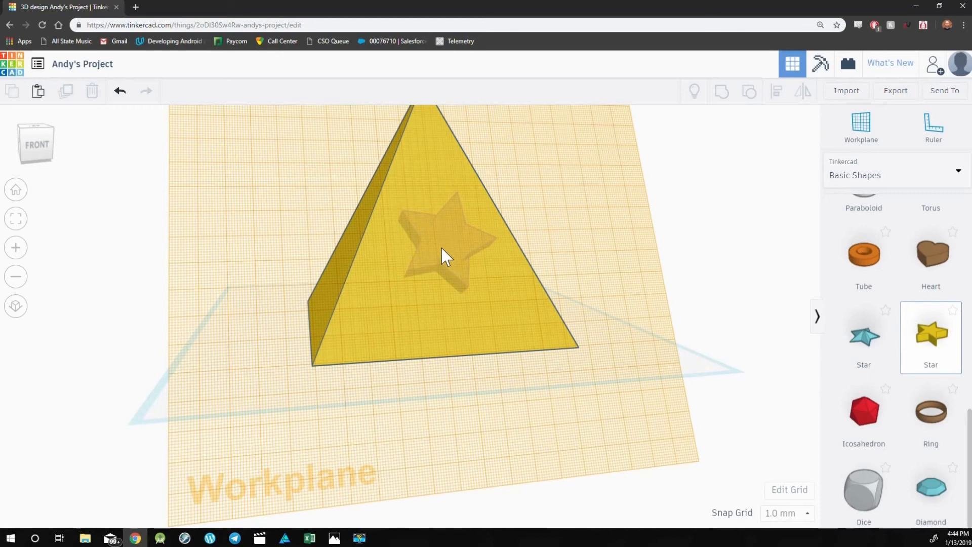
pyautogui.click(446, 254)
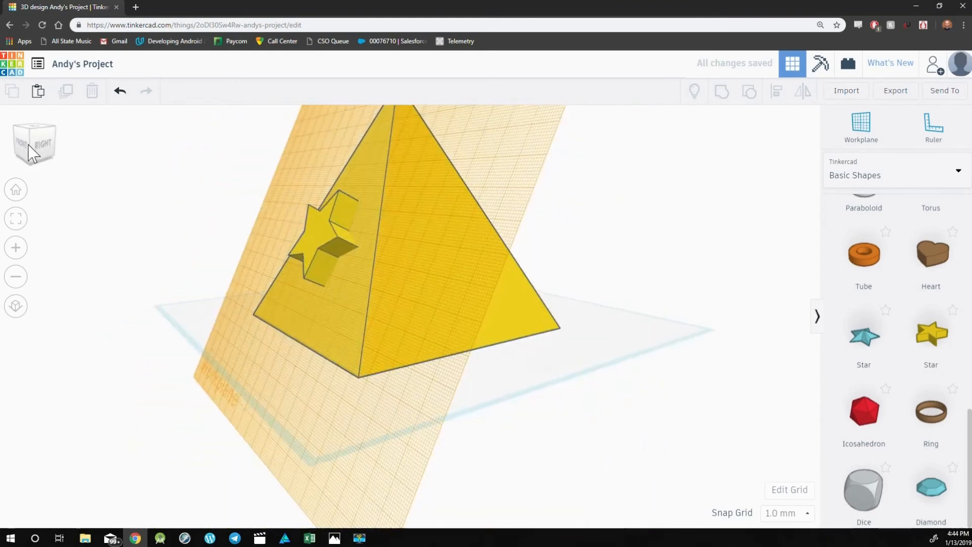
pyautogui.click(33, 143)
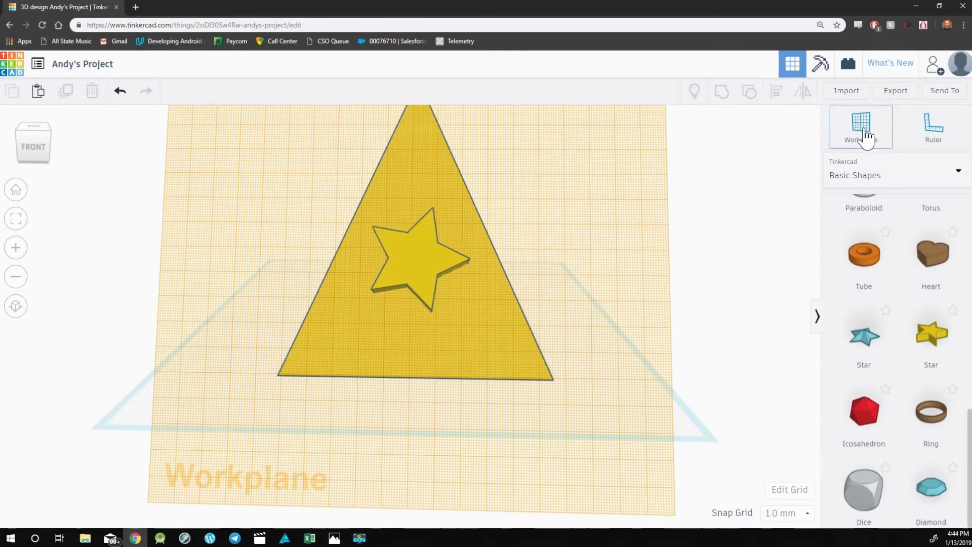
# Start the Workplane tool to reset the working surface to the ground grid.
pyautogui.click(860, 125)
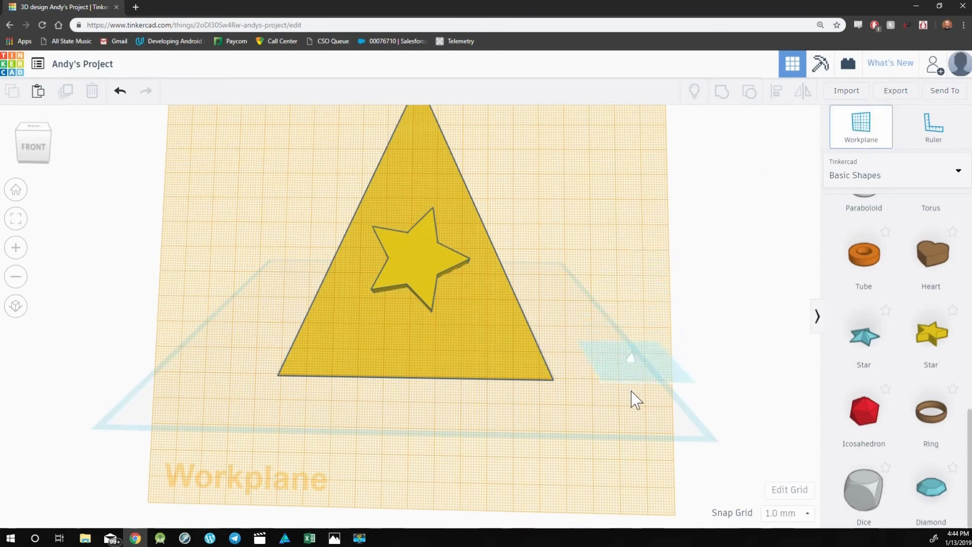
pyautogui.moveTo(614, 388)
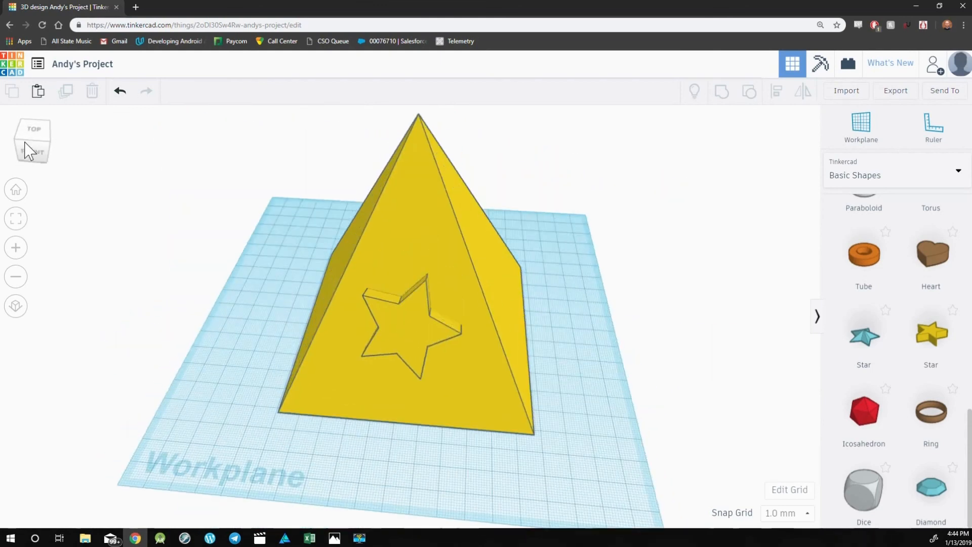
pyautogui.moveTo(242, 222)
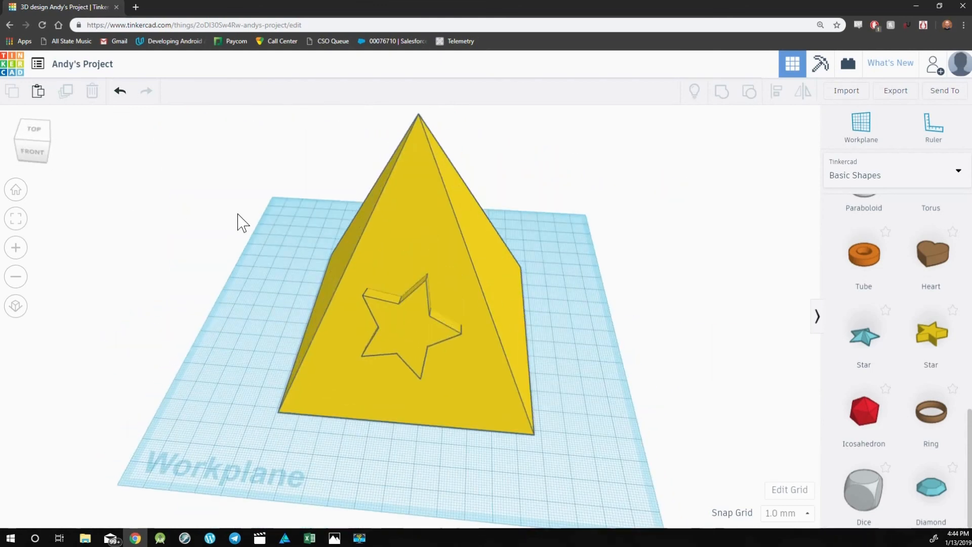